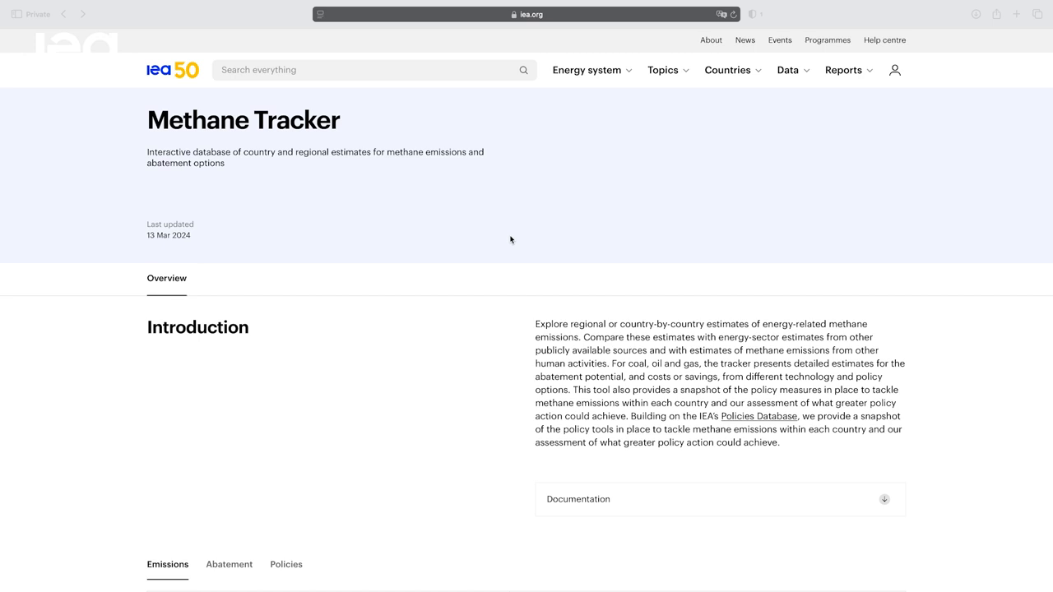
# Step: Scroll the Methane Tracker page down to the Europe 'Methane emissions from energy' IEA estimate chart
pyautogui.scroll(-3)
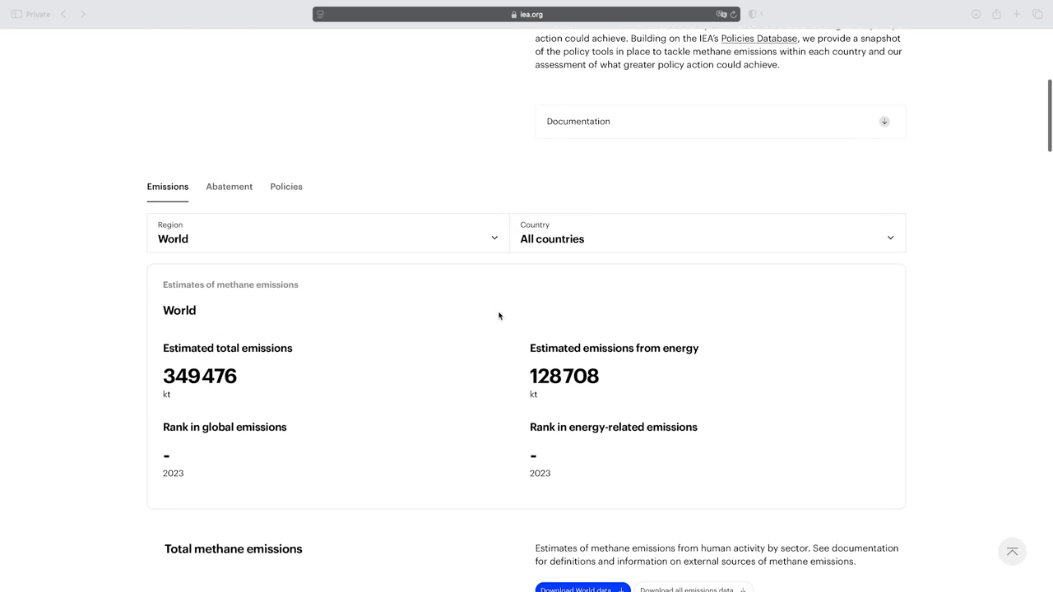
pyautogui.scroll(-3)
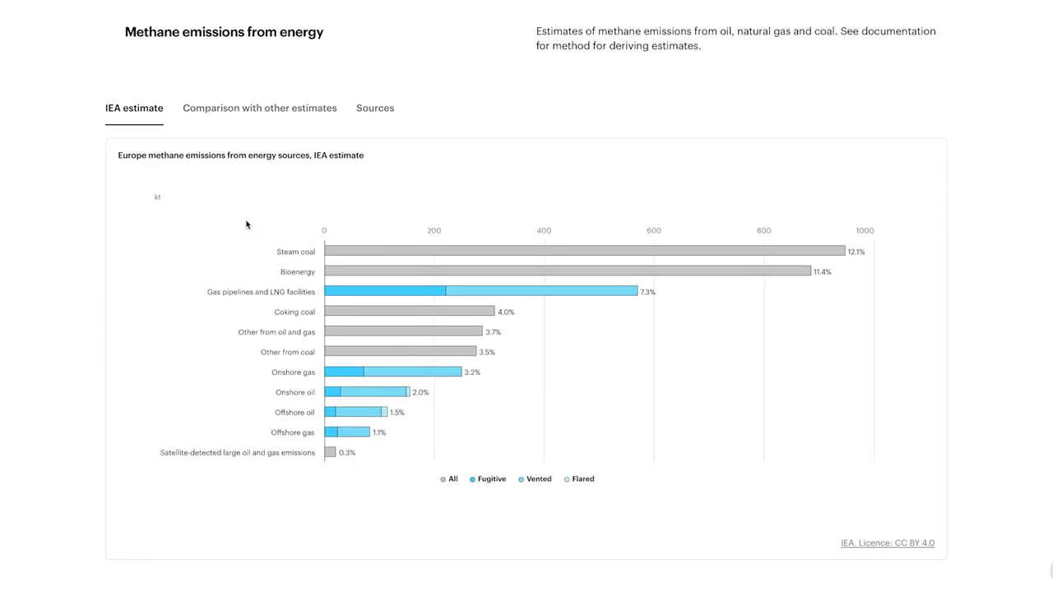
pyautogui.scroll(-3)
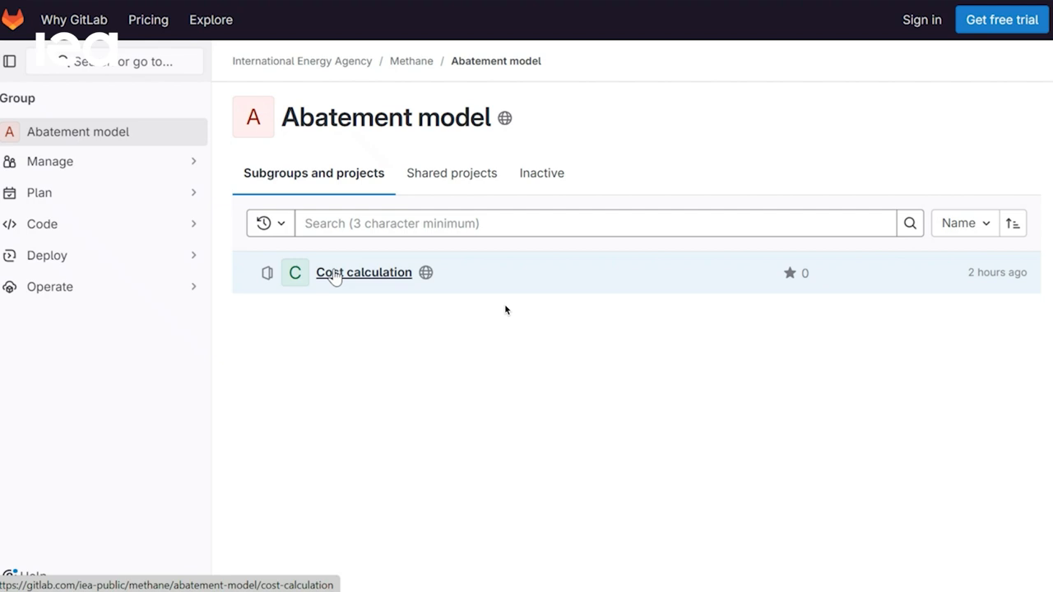
# Step: Reveal the SSH and HTTPS clone URLs of the Cost calculation project
pyautogui.click(363, 273)
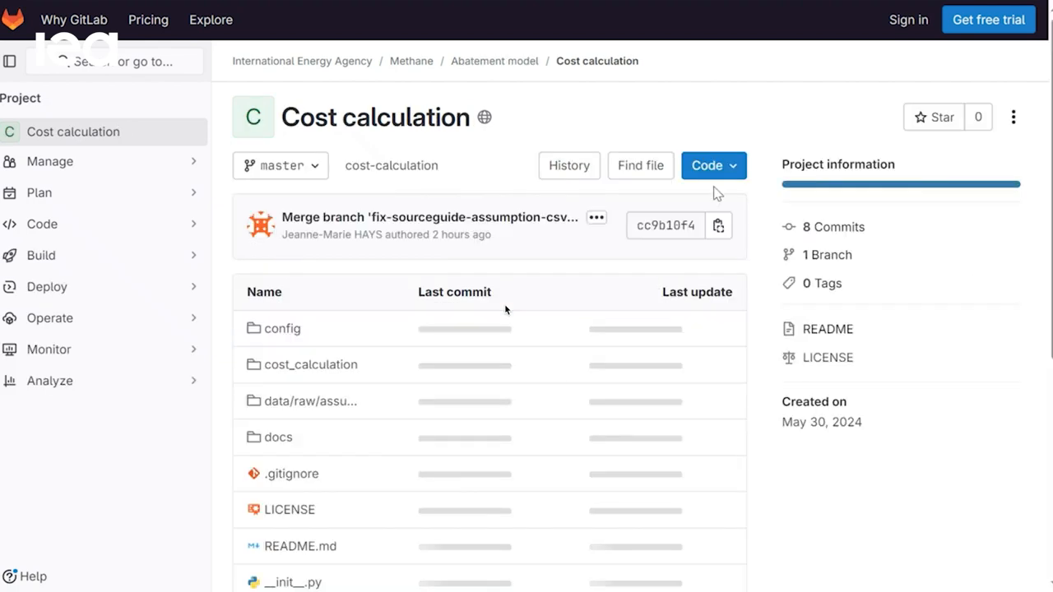
pyautogui.click(714, 165)
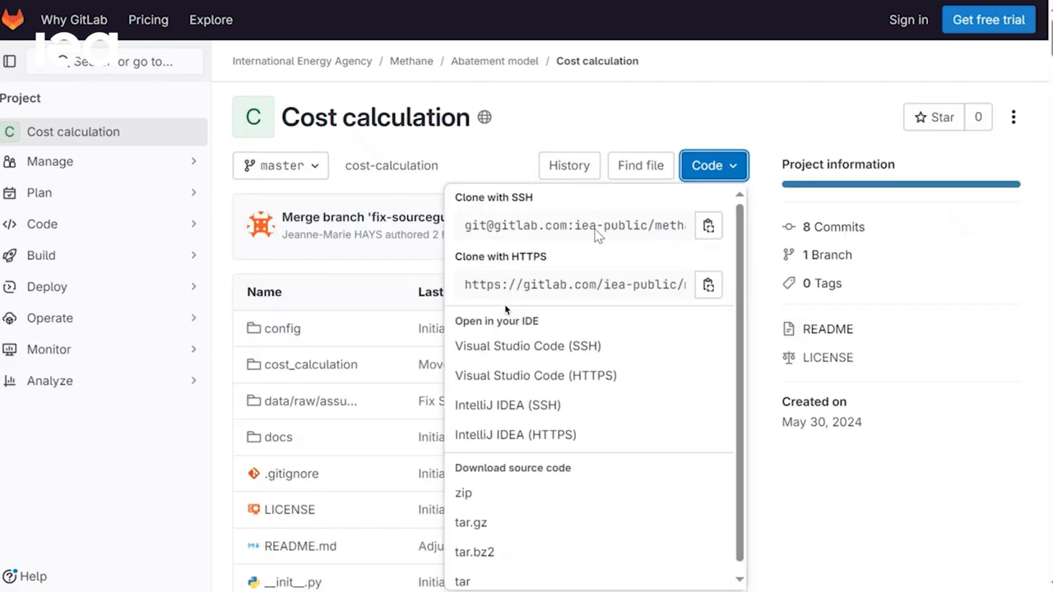
pyautogui.moveTo(707, 287)
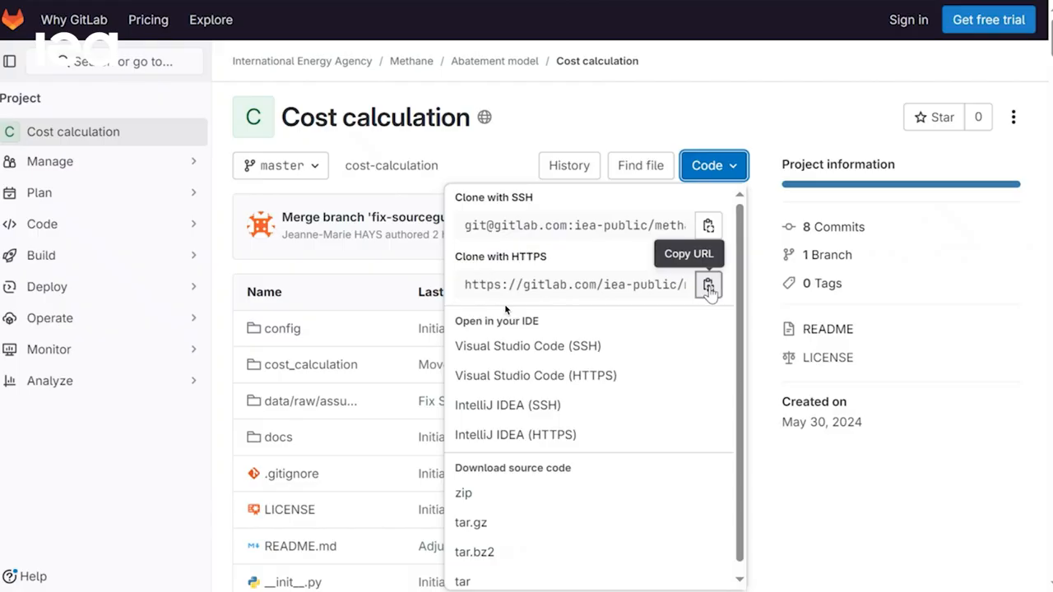